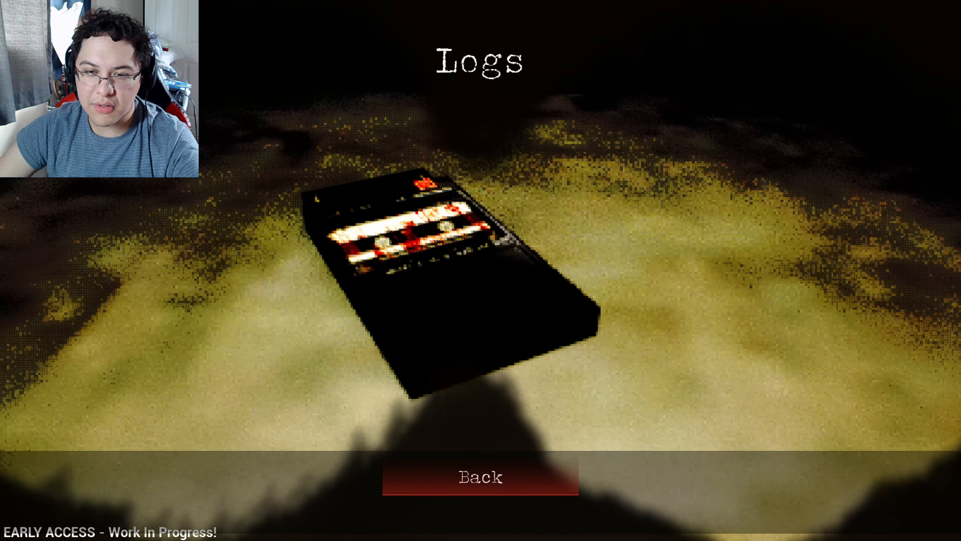
- Return from the Logs screen to the corridor gameplay
{"action": "left_click", "coordinate": [479, 477]}
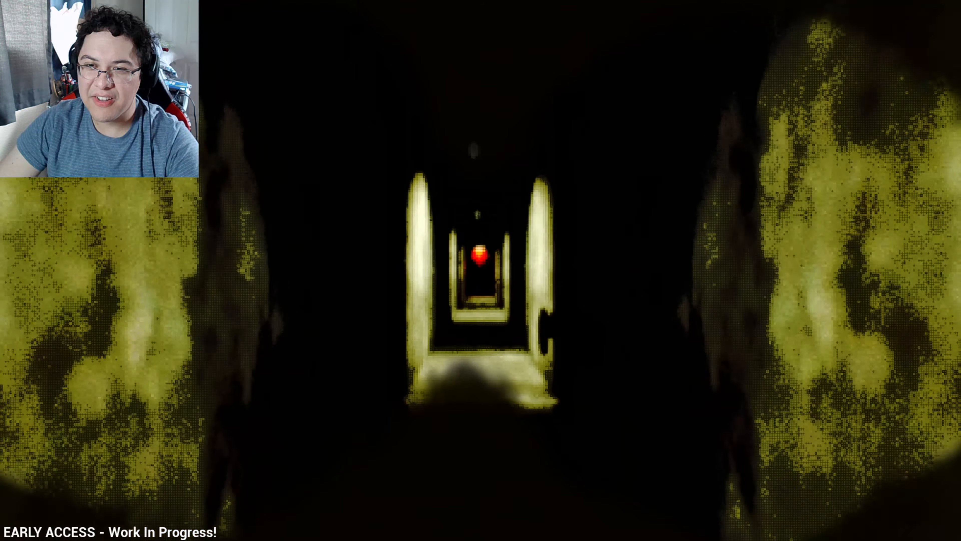
- Walk forward down the corridors until the scene cuts to the dark glow
{"action": "key", "text": "w"}
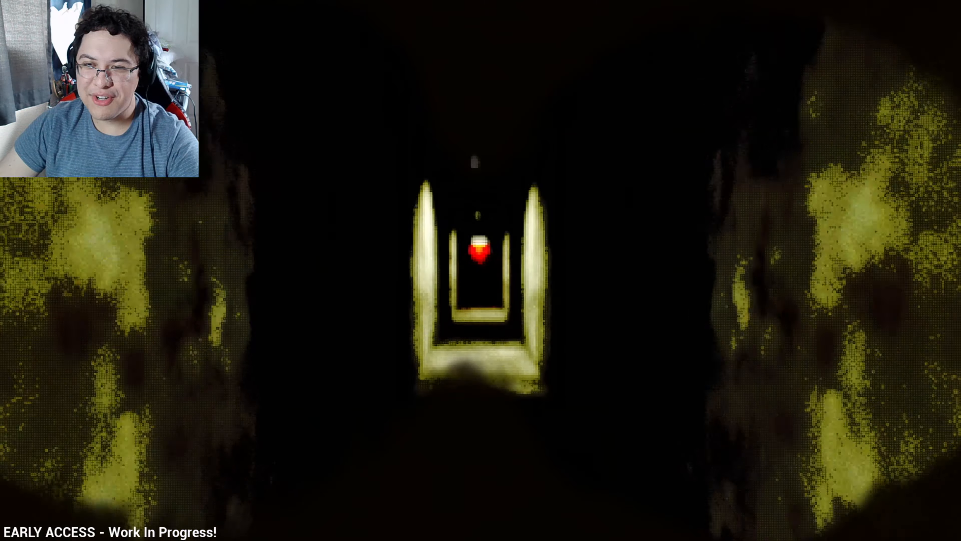
{"action": "key", "text": "w"}
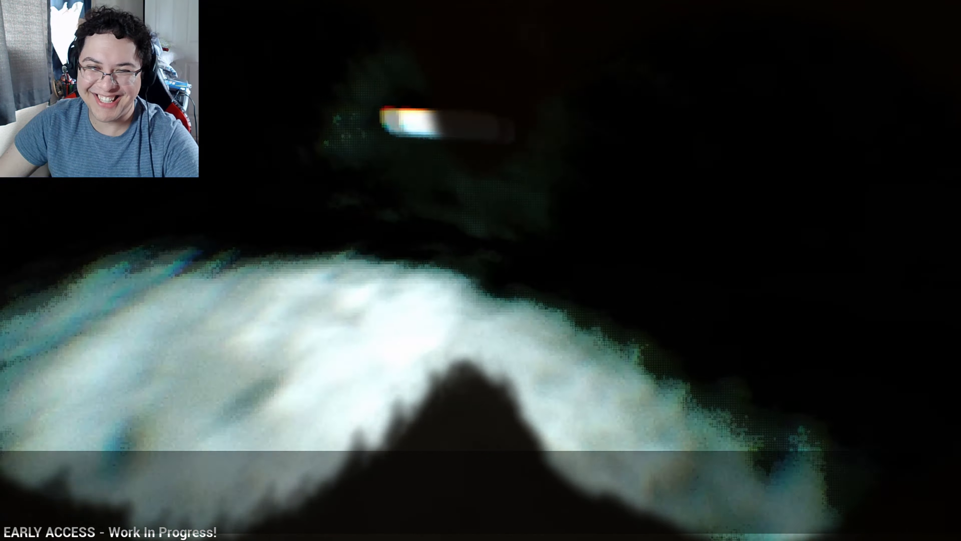
- Check achievements in the Steam overlay, then view the empty General Discussions board
{"action": "key", "text": "shift+tab"}
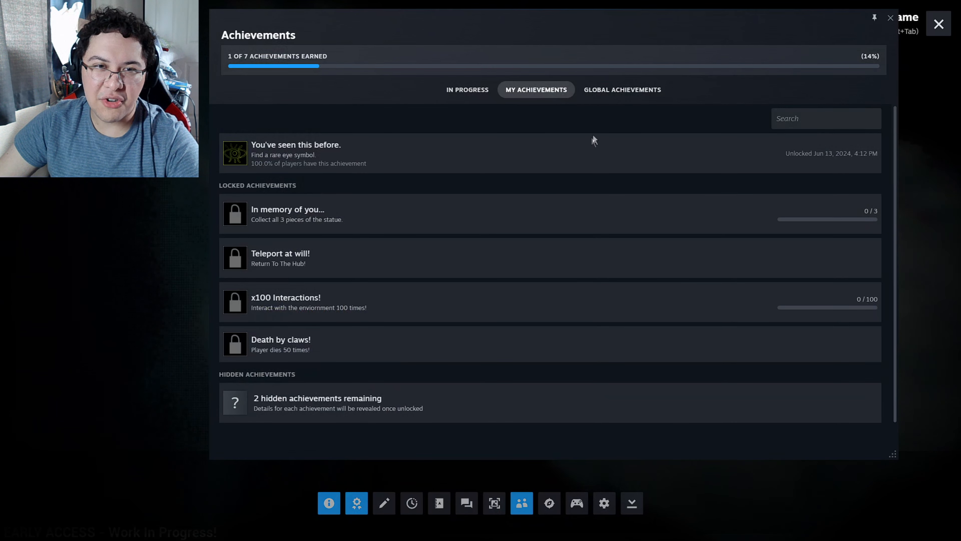
{"action": "left_click", "coordinate": [622, 90]}
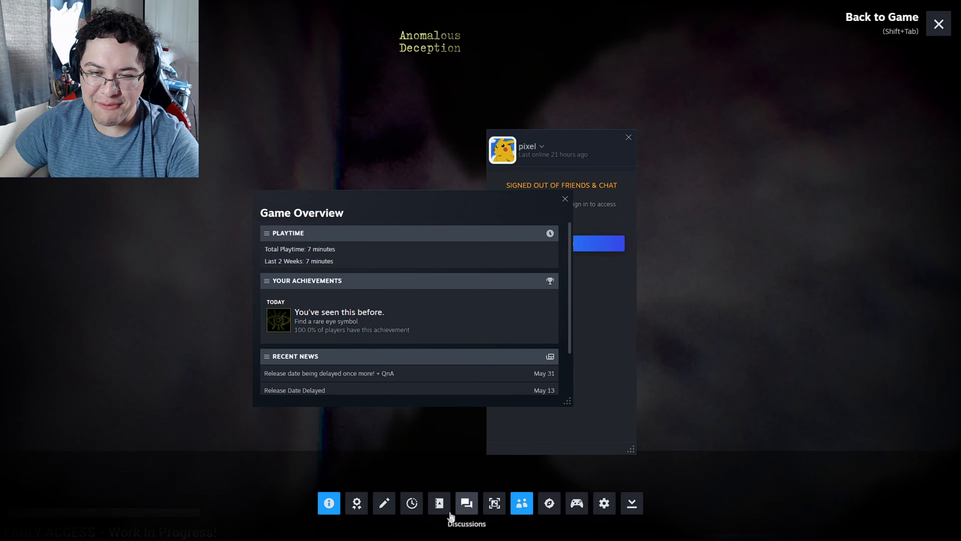
{"action": "left_click", "coordinate": [466, 503]}
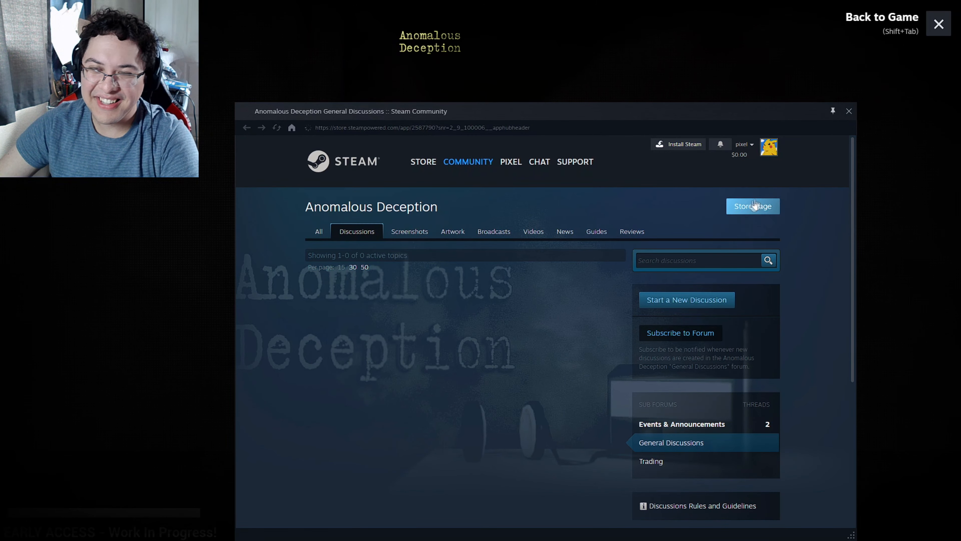
- Browse the store page description and its single recommended review
{"action": "left_click", "coordinate": [753, 205]}
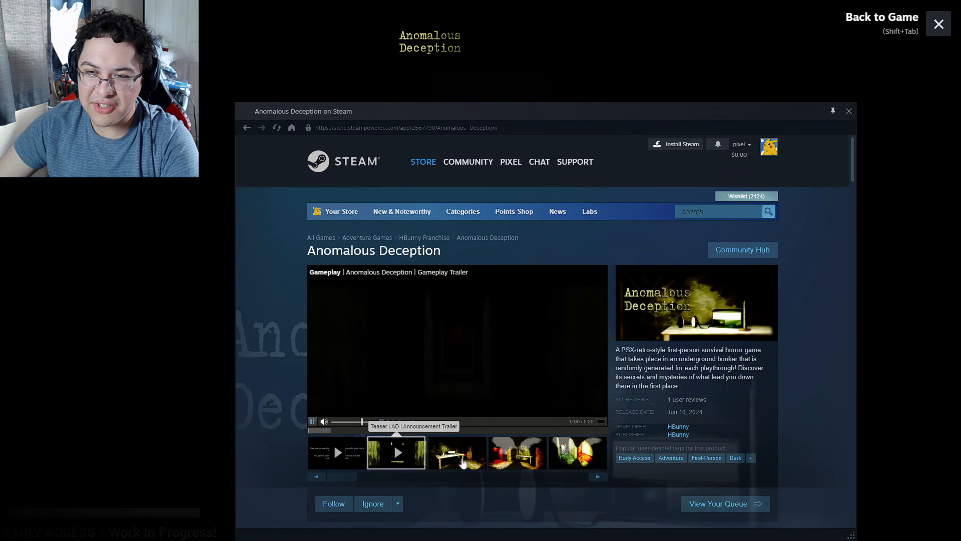
{"action": "scroll", "scroll_direction": "down", "scroll_amount": 3}
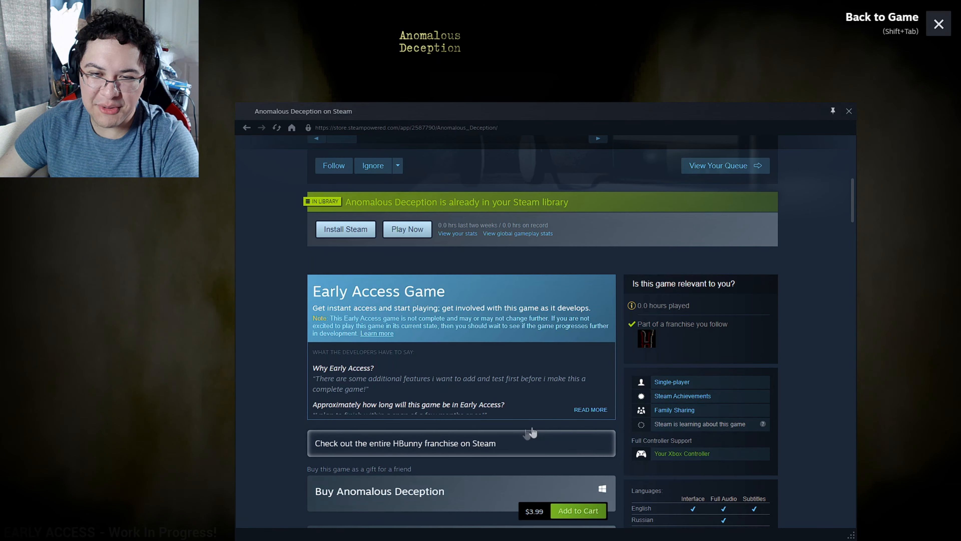
{"action": "scroll", "scroll_direction": "down", "scroll_amount": 3}
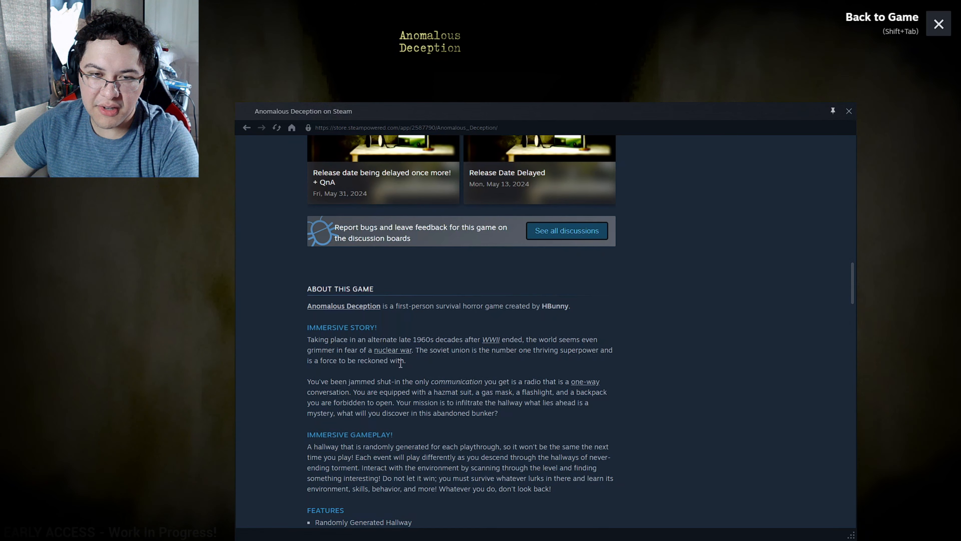
{"action": "scroll", "scroll_direction": "down", "scroll_amount": 3}
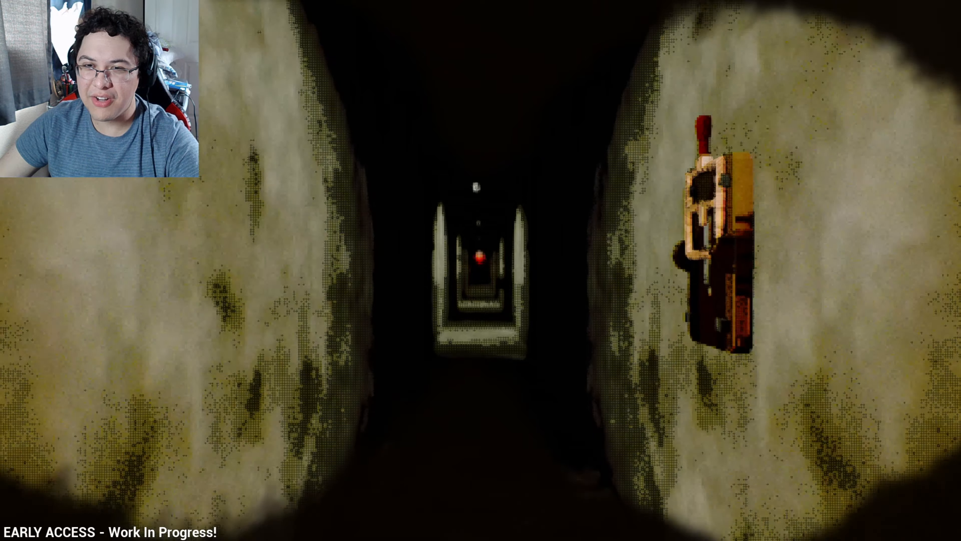
- Dismiss the Steam overlay and resume play in the corridor
{"action": "key", "text": "shift+tab"}
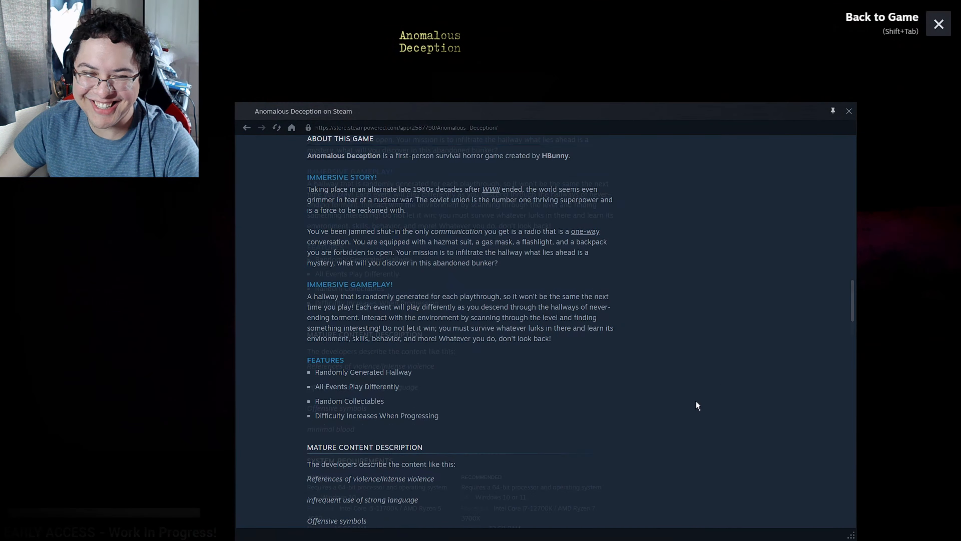
{"action": "scroll", "scroll_direction": "down", "scroll_amount": 3}
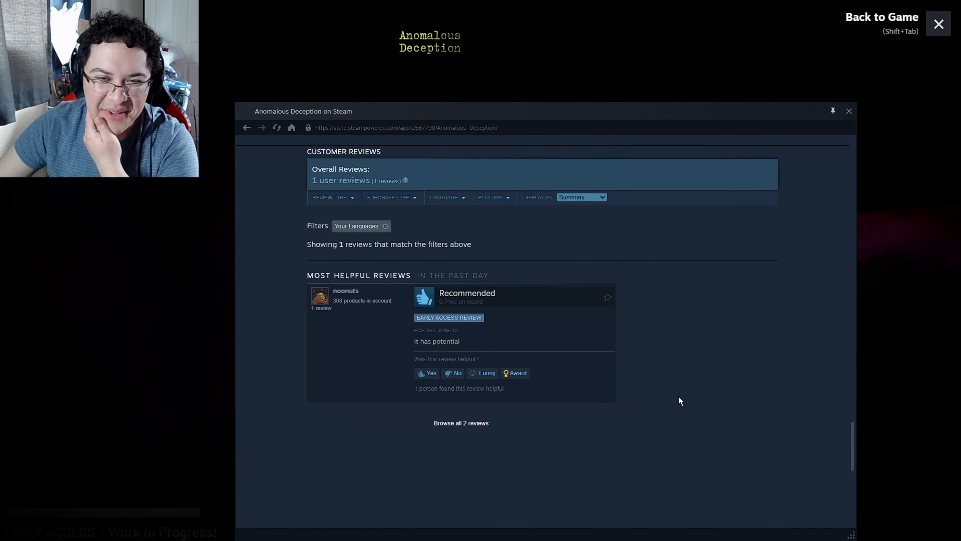
{"action": "scroll", "scroll_direction": "up", "scroll_amount": 3}
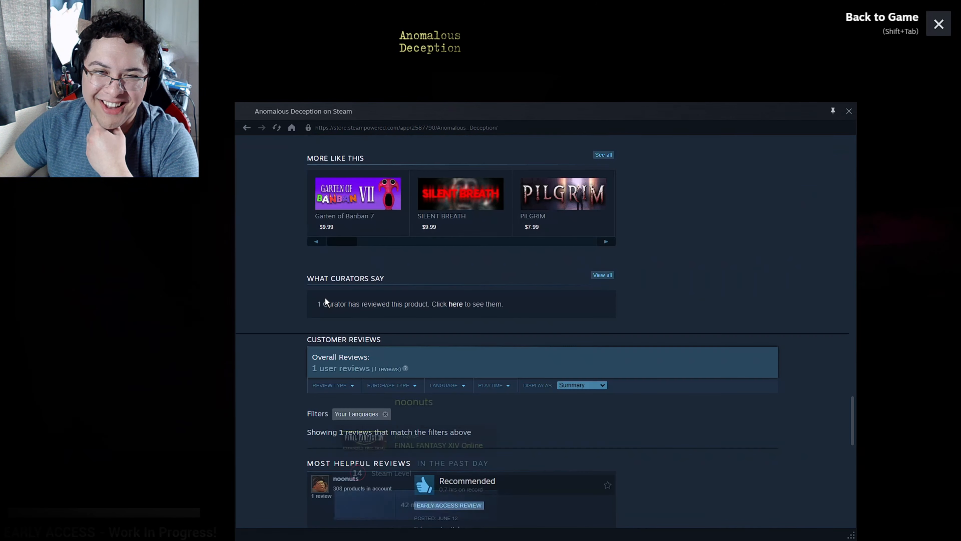
{"action": "scroll", "scroll_direction": "up", "scroll_amount": 3}
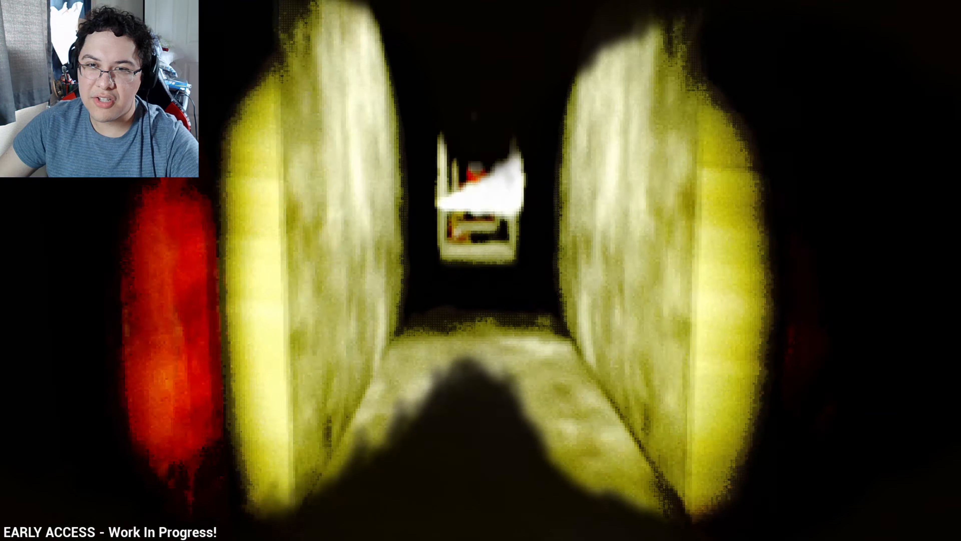
- Walk forward through the yellow corridor toward the distant red light
{"action": "key", "text": "w"}
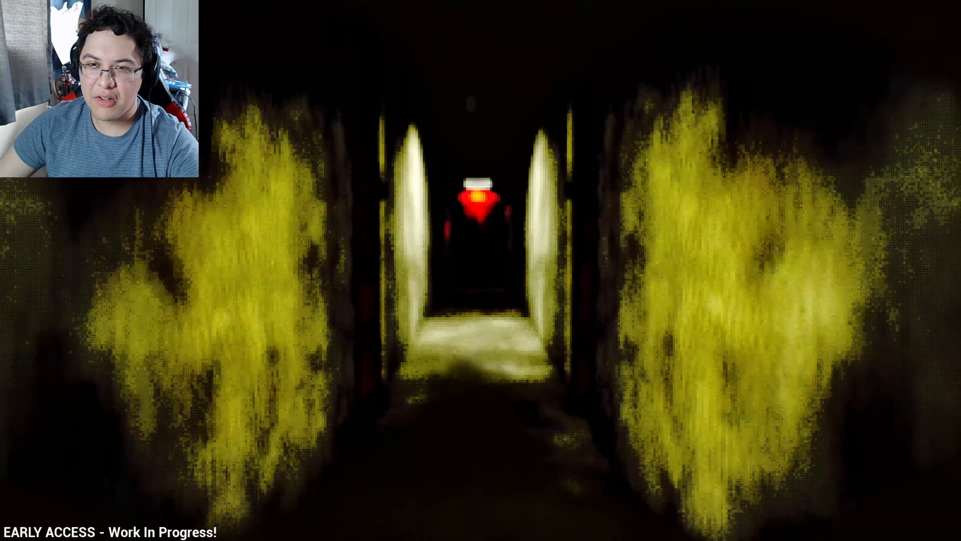
- Continue forward until reaching the red-walled corridor junction
{"action": "key", "text": "w"}
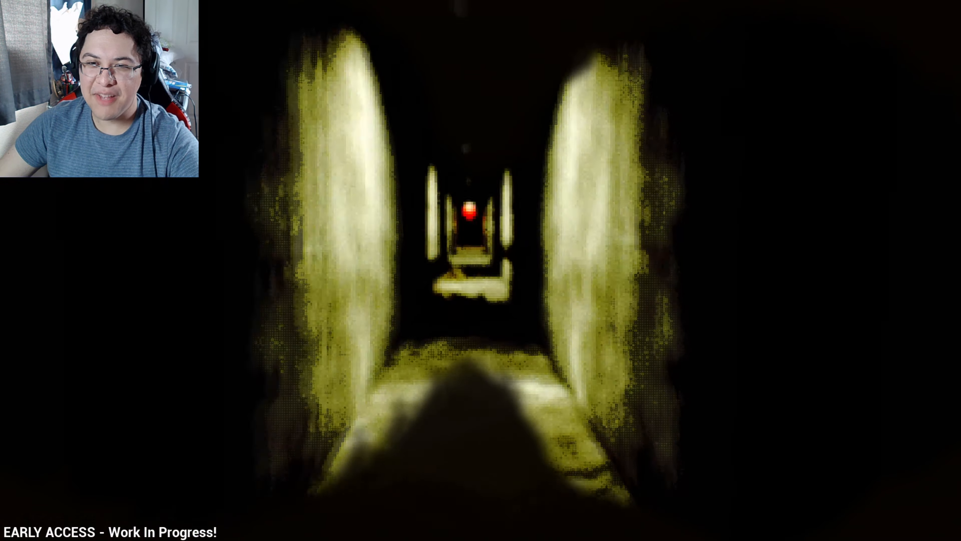
{"action": "key", "text": "w"}
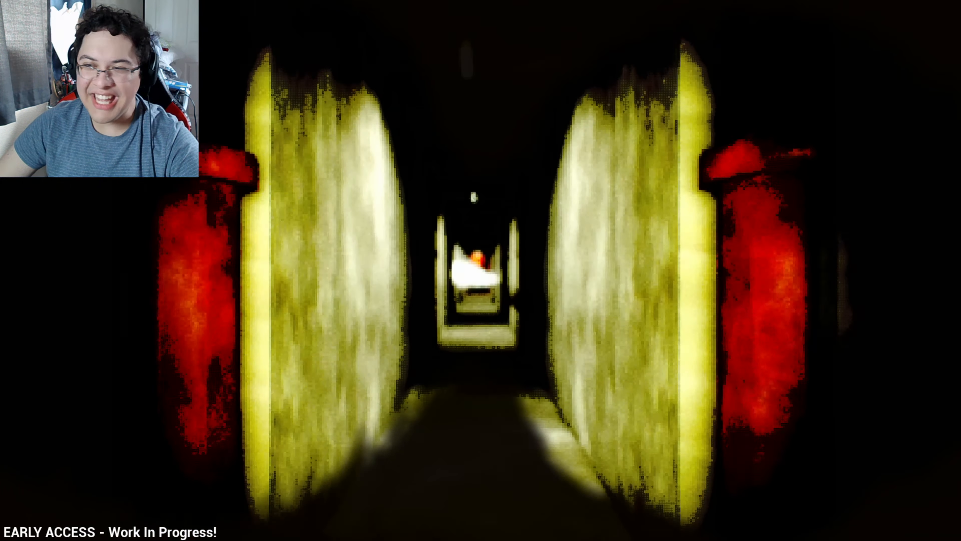
- Advance down the dark passage toward the red-lit opening
{"action": "key", "text": "w"}
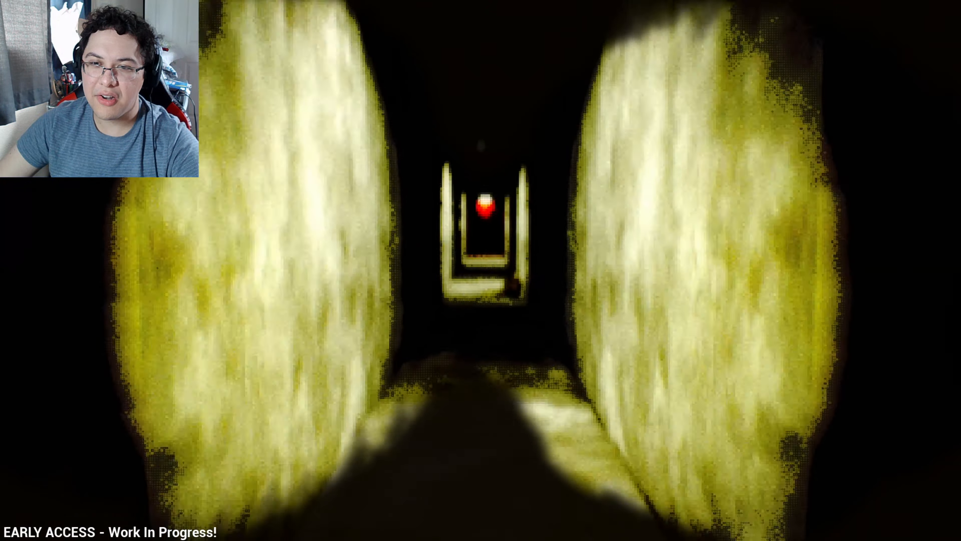
{"action": "key", "text": "w"}
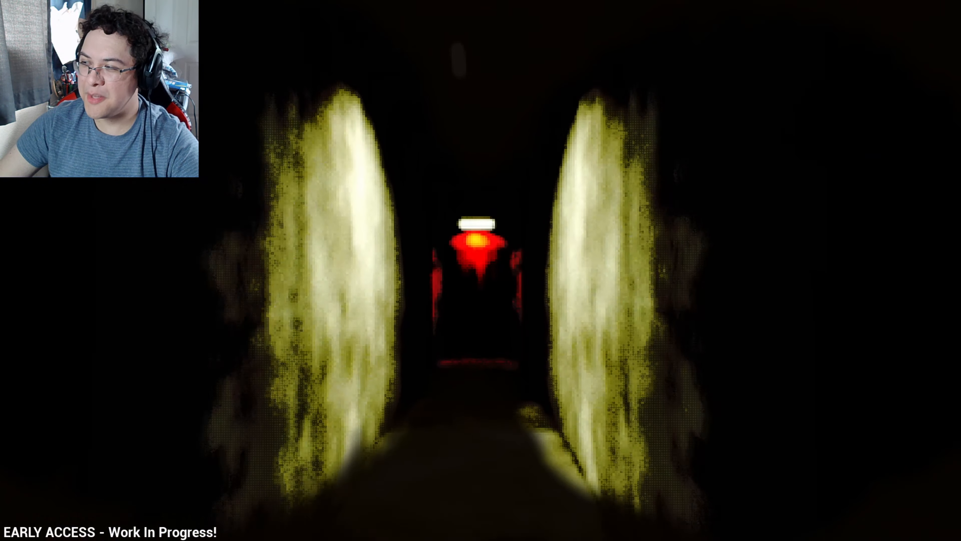
- Walk past the wall-mounted device, then bring up the Logs screen listing Log_1 and Log_2
{"action": "key", "text": "w"}
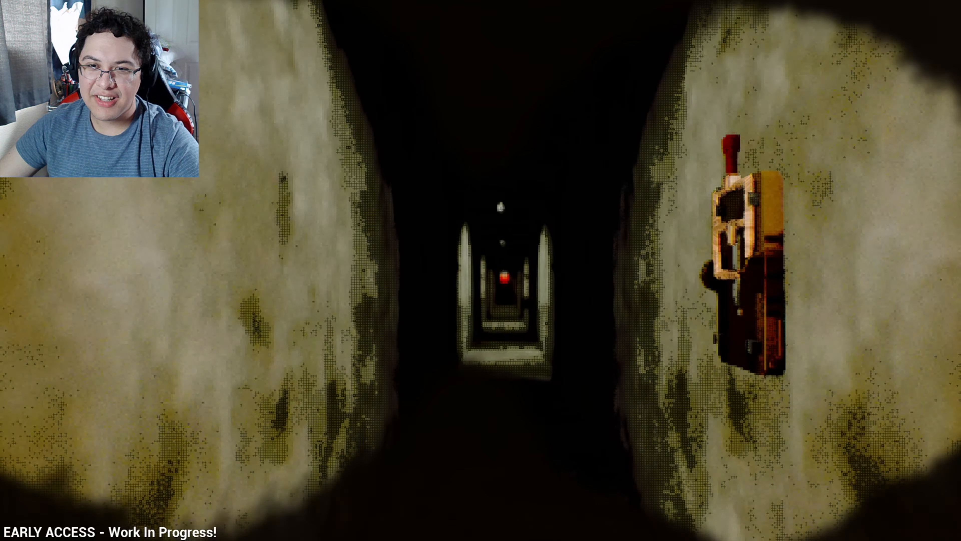
{"action": "key", "text": "Escape"}
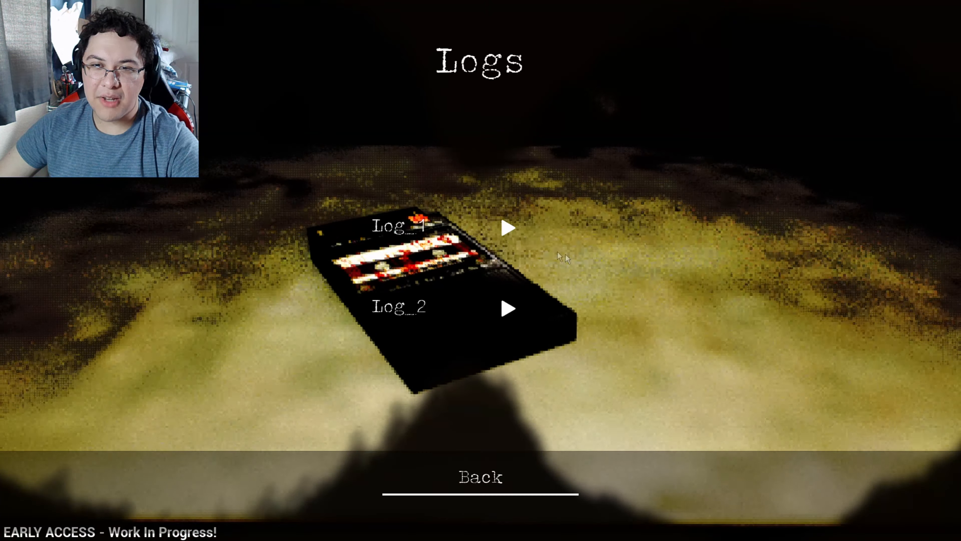
- Play Log_1, then switch to playing Log_2
{"action": "left_click", "coordinate": [508, 227]}
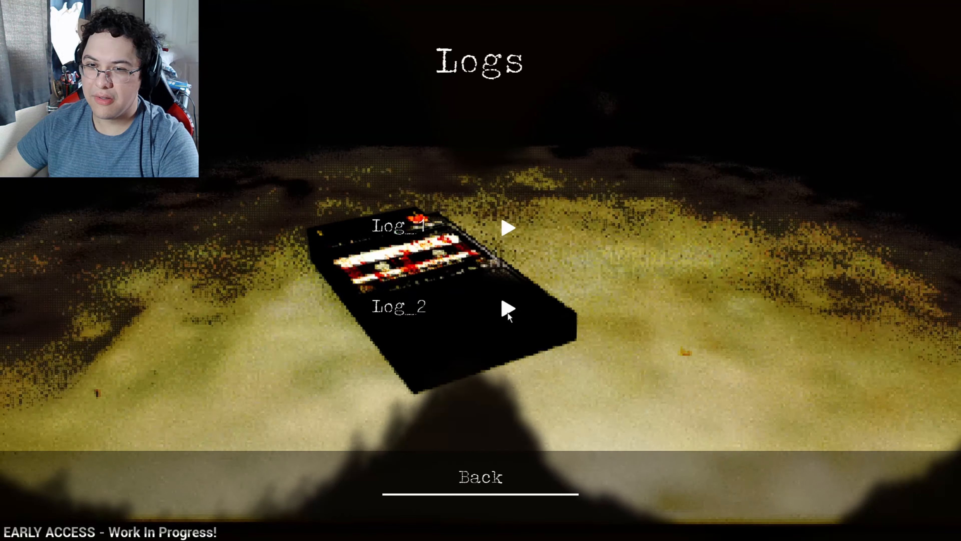
{"action": "left_click", "coordinate": [507, 309]}
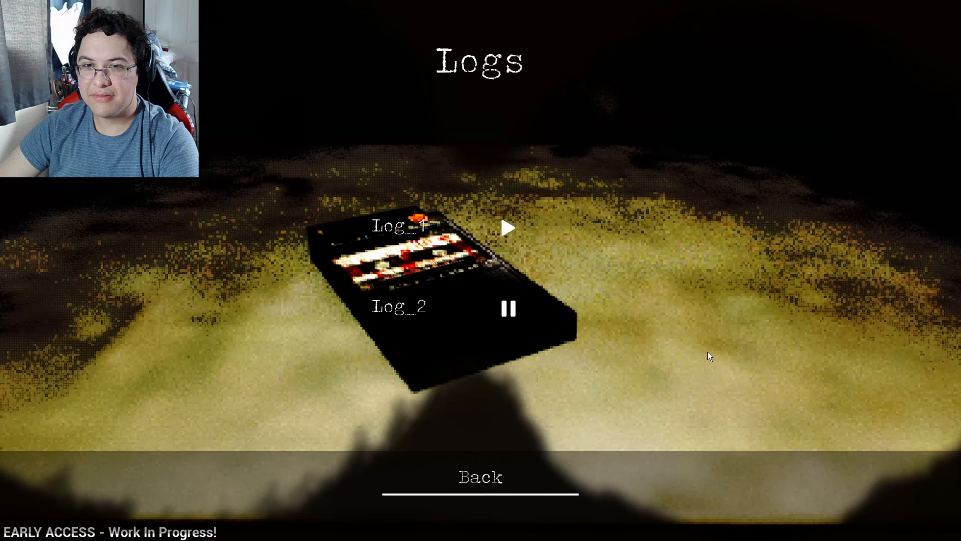
{"action": "left_click", "coordinate": [508, 309]}
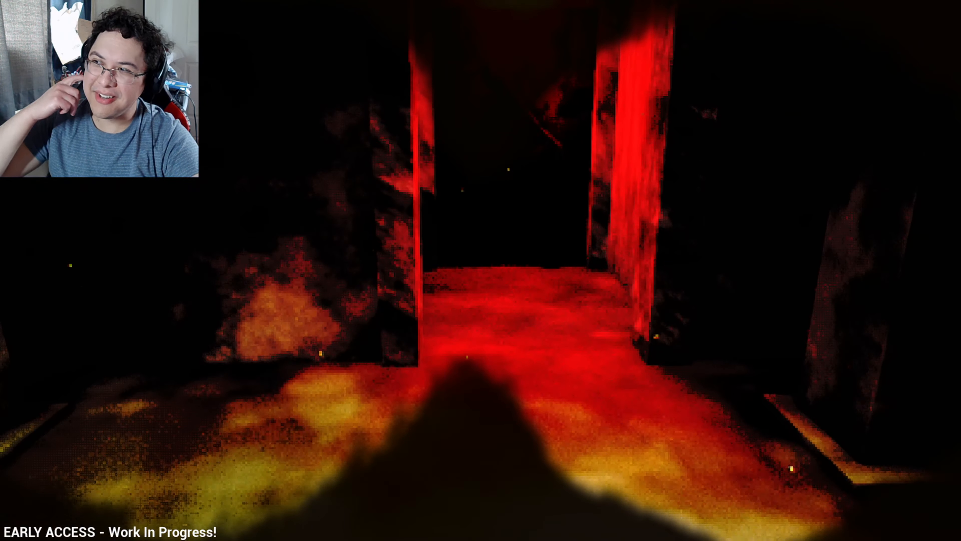
- Bring up the Steam overlay showing the store page from the red-lit corridor
{"action": "key", "text": "shift+tab"}
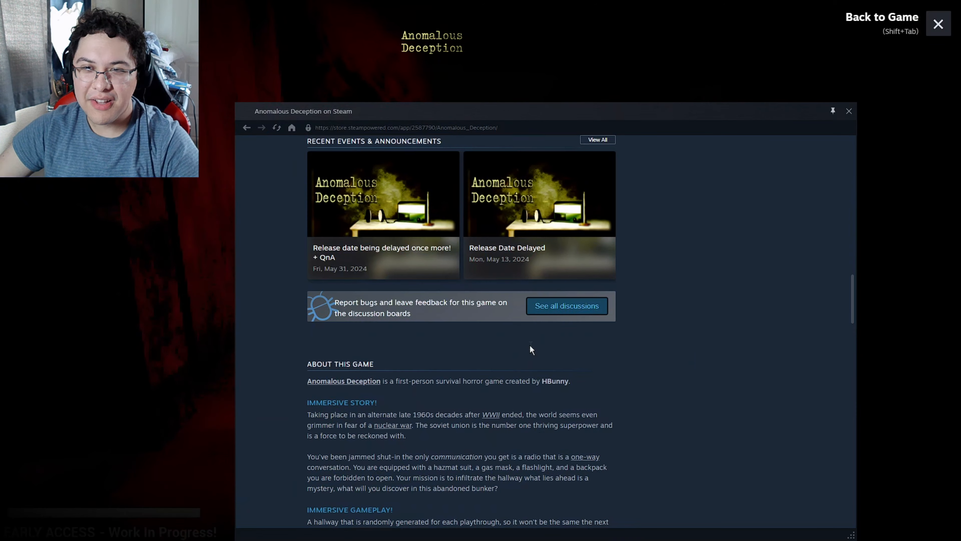
- Read through the developer and early access notes on the store page, then return to its top
{"action": "scroll", "scroll_direction": "down", "scroll_amount": 3}
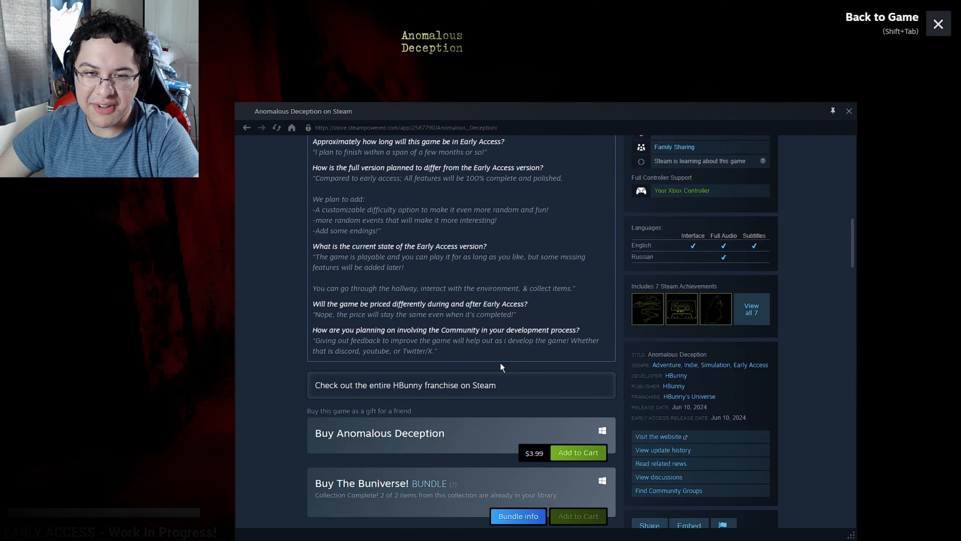
{"action": "scroll", "scroll_direction": "up", "scroll_amount": 3}
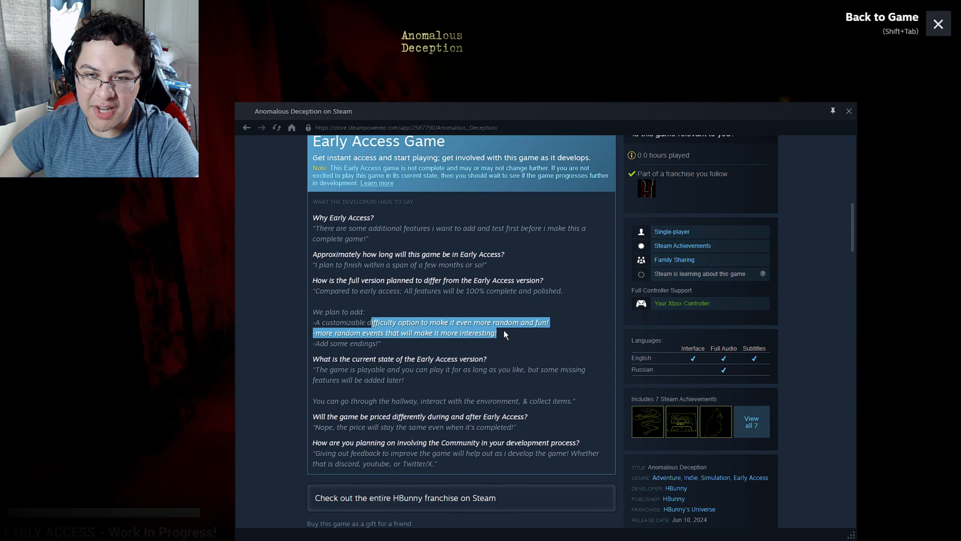
{"action": "left_click", "coordinate": [503, 332]}
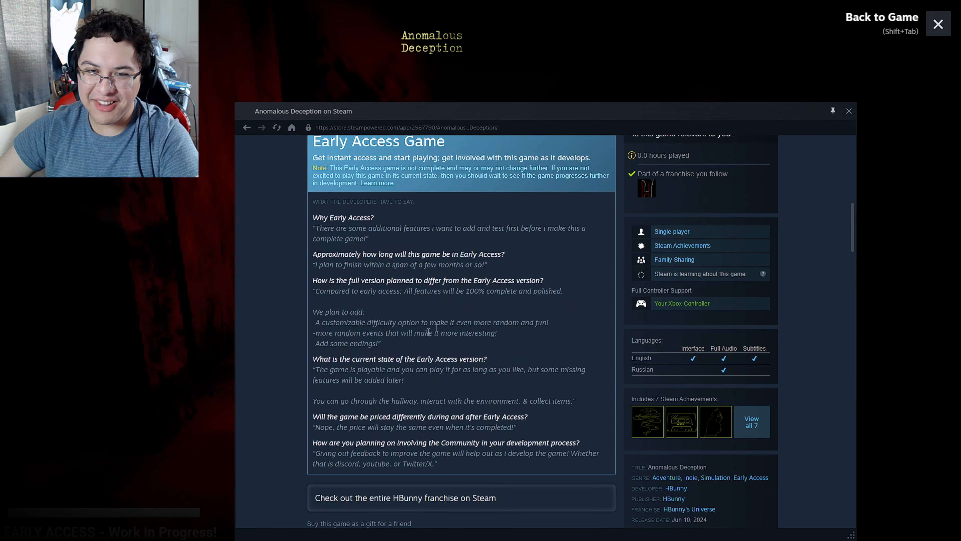
{"action": "mouse_move", "coordinate": [382, 375]}
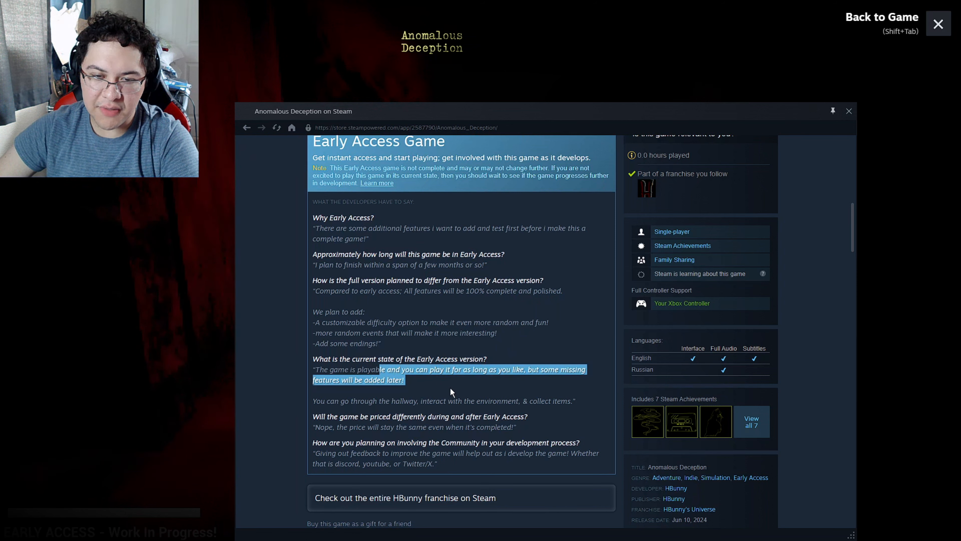
{"action": "left_click", "coordinate": [464, 412]}
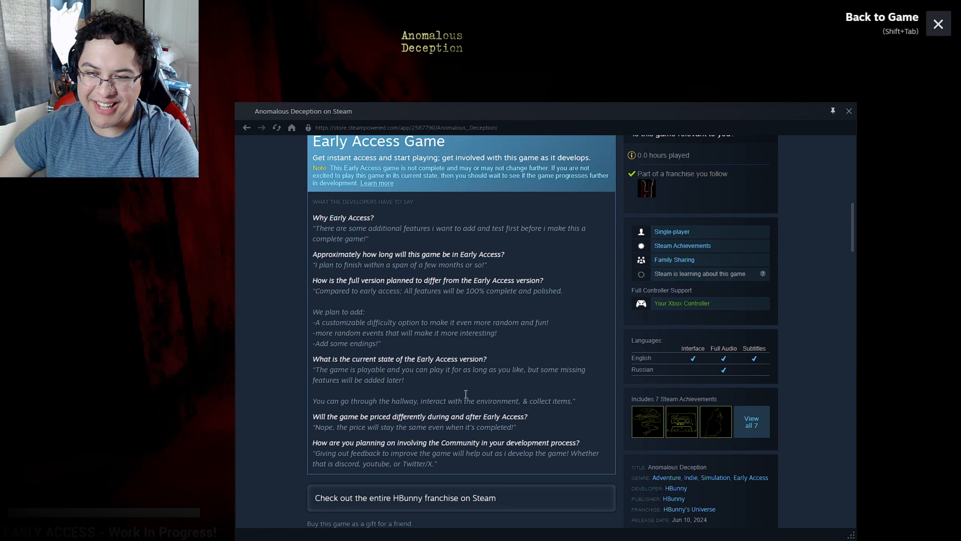
{"action": "scroll", "scroll_direction": "up", "scroll_amount": 3}
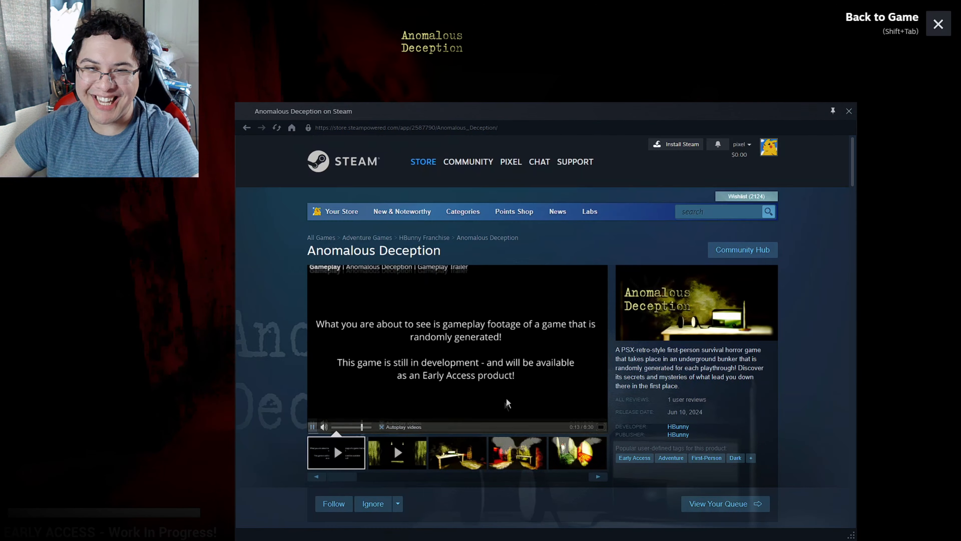
- Browse the gameplay screenshot thumbnails, ending on the red doorway screenshot
{"action": "left_click", "coordinate": [516, 453]}
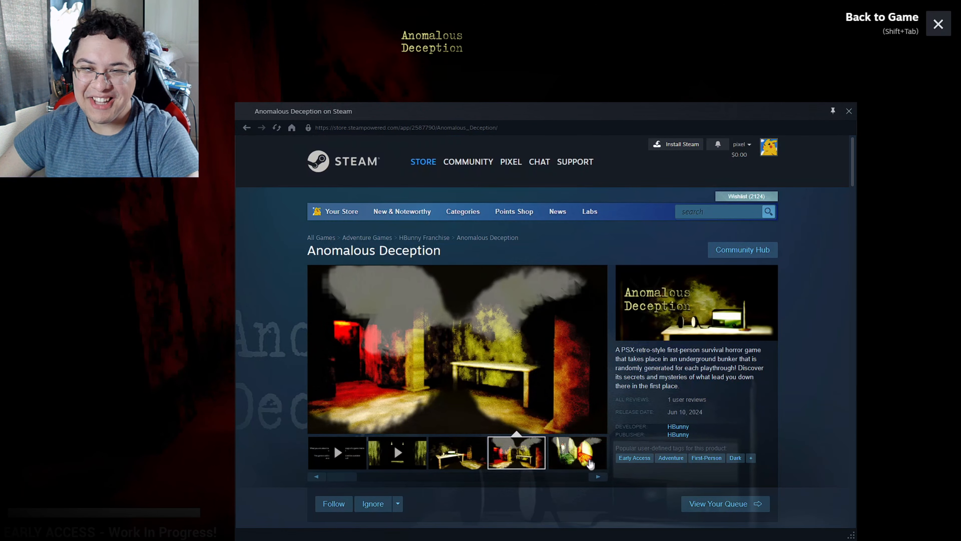
{"action": "left_click", "coordinate": [575, 453]}
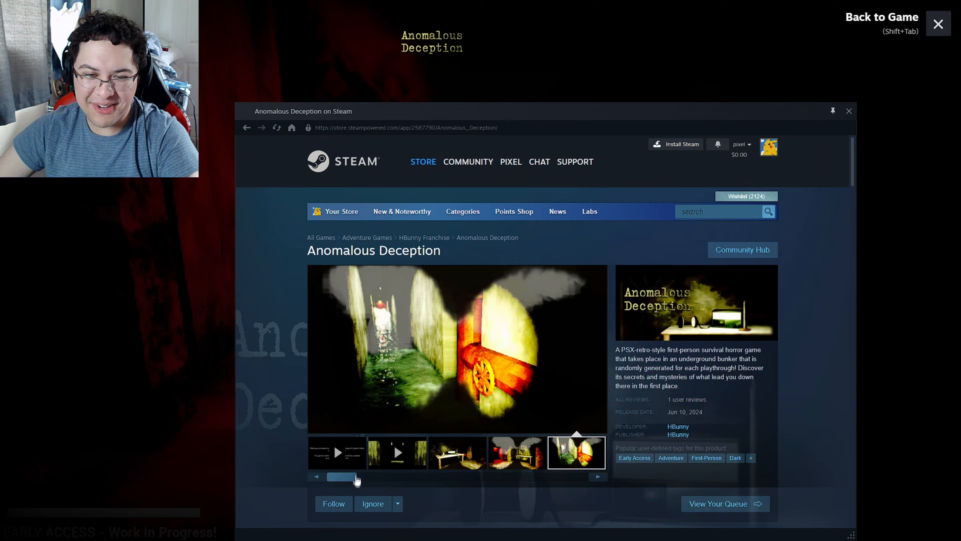
{"action": "left_click", "coordinate": [597, 475]}
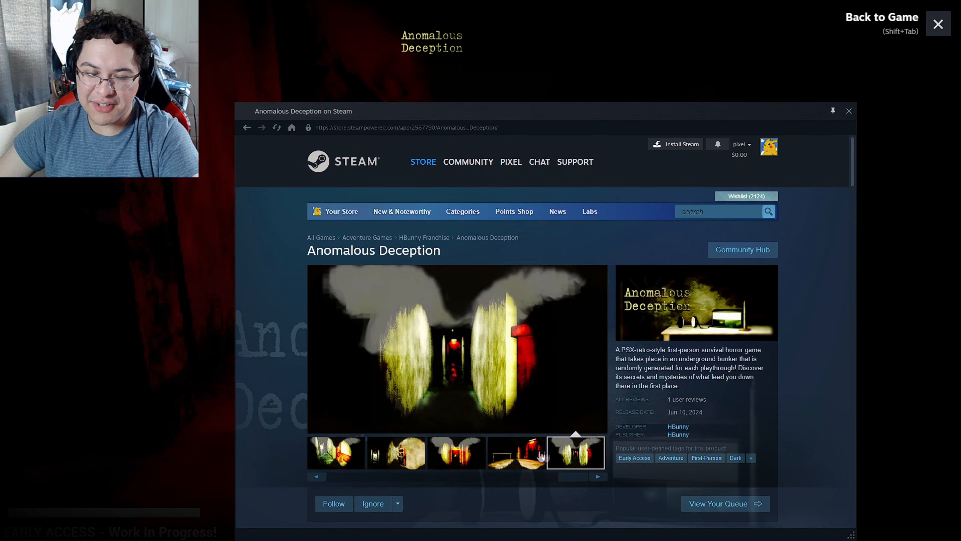
{"action": "left_click", "coordinate": [516, 452]}
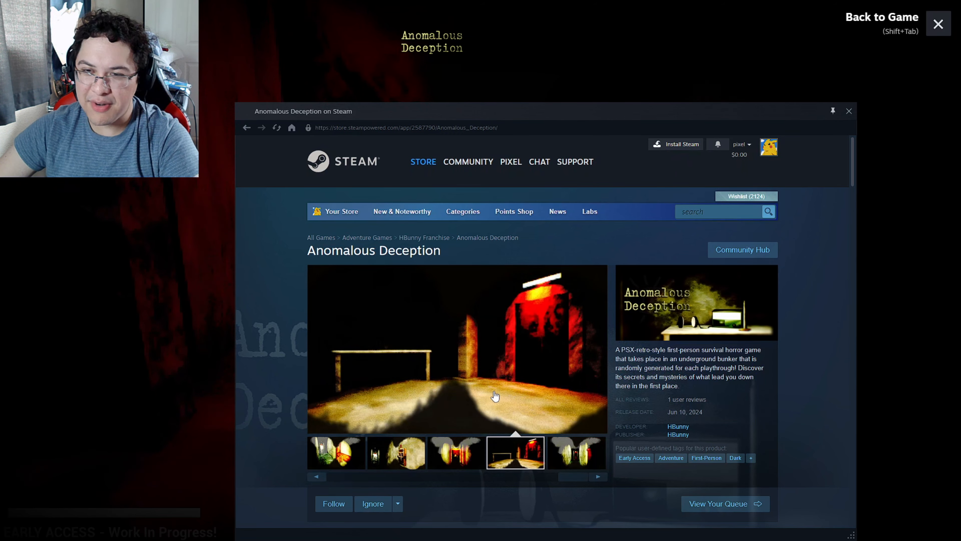
{"action": "mouse_move", "coordinate": [811, 134]}
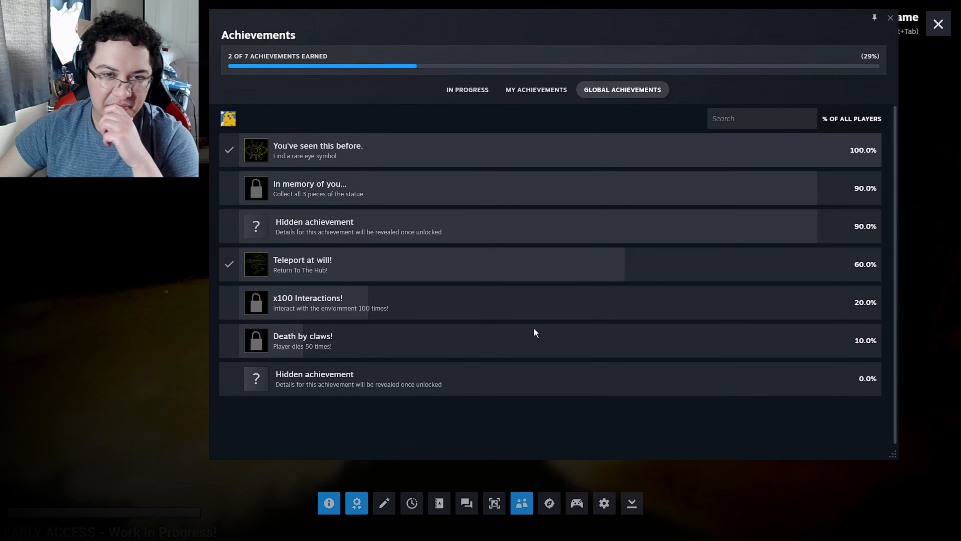
{"action": "mouse_move", "coordinate": [341, 226]}
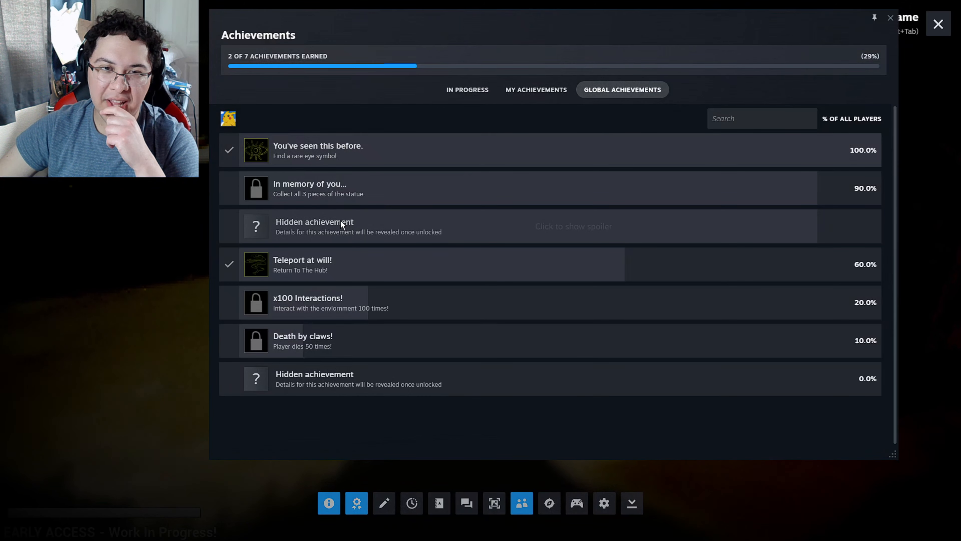
- Reveal the hidden achievements Cassette Collector and Too scared to play, then return to the game
{"action": "left_click", "coordinate": [552, 225]}
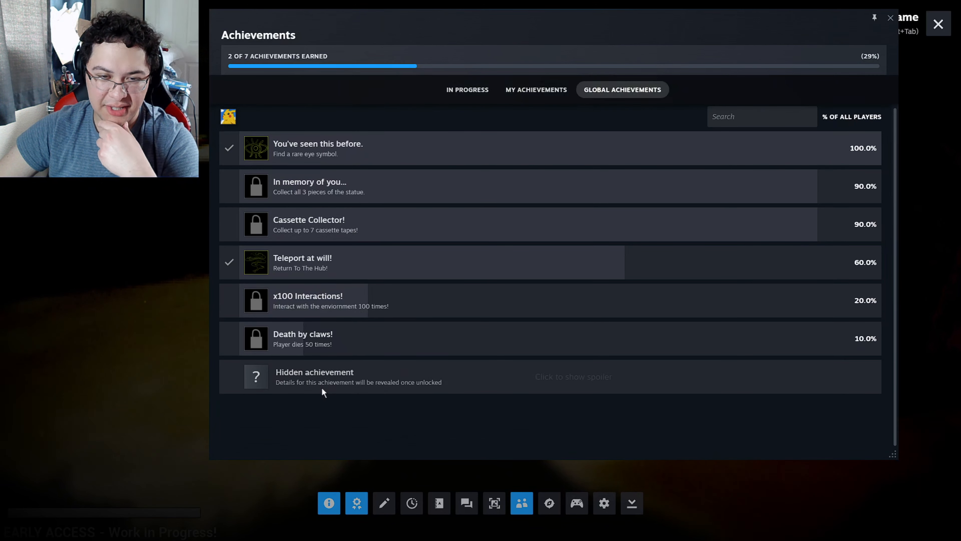
{"action": "left_click", "coordinate": [572, 377]}
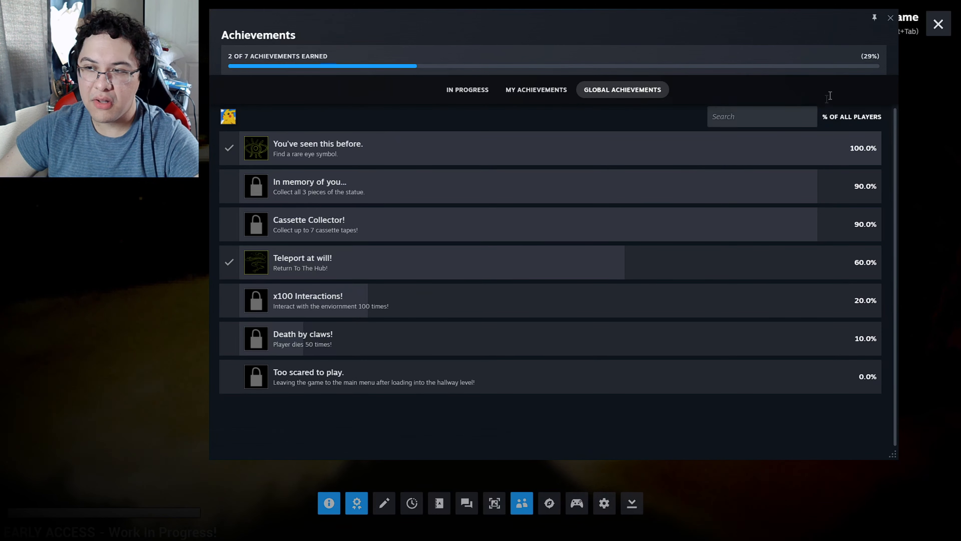
{"action": "left_click", "coordinate": [939, 24]}
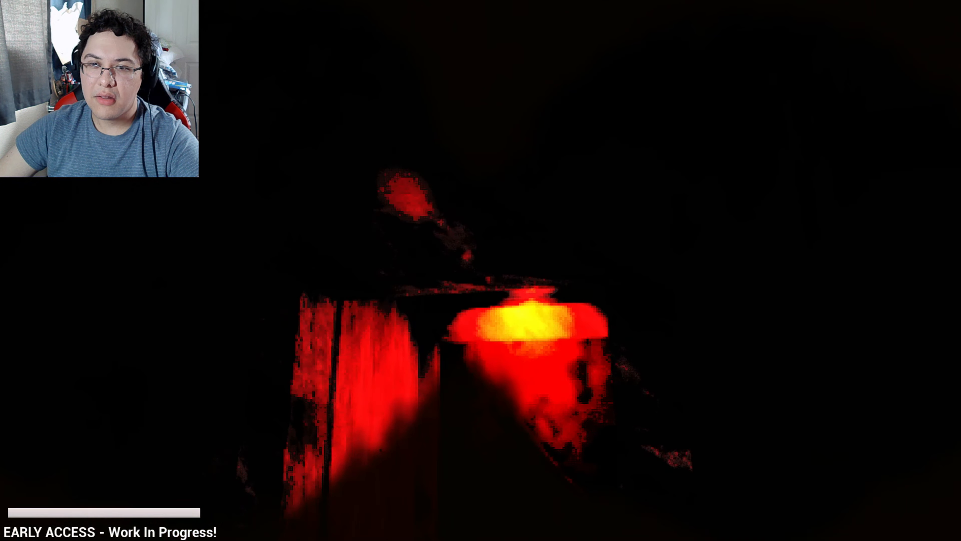